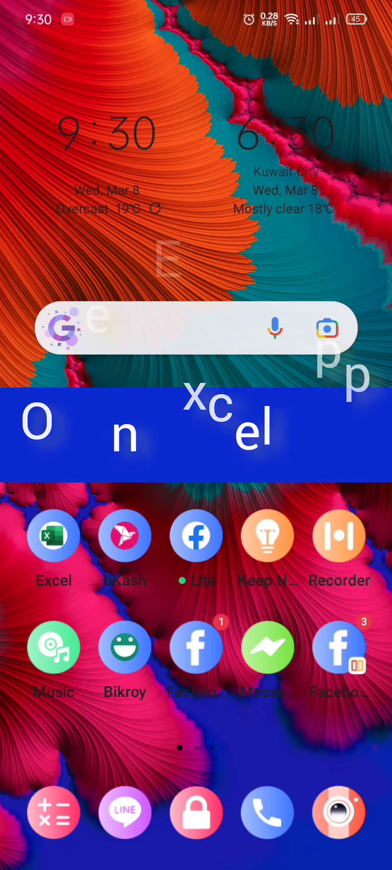
Enter the company name AURUM SWTEAR LIMITED and following gate pass lines down column B.
click(53, 536)
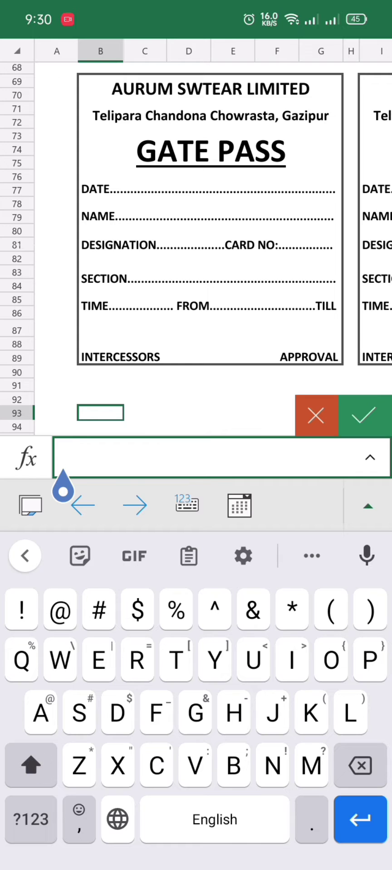
text(URUM SWTEAR)
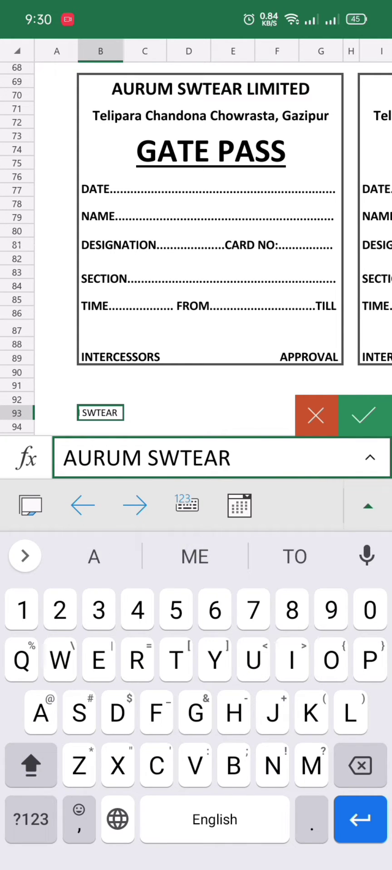
text(LIN)
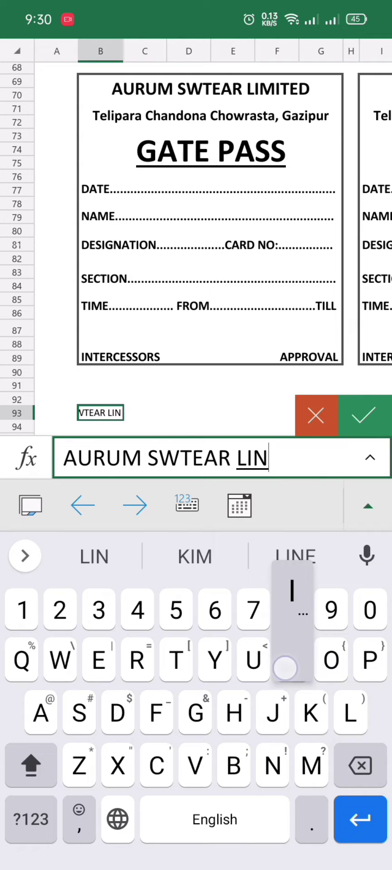
text(ITED)
text(TIME........FR)
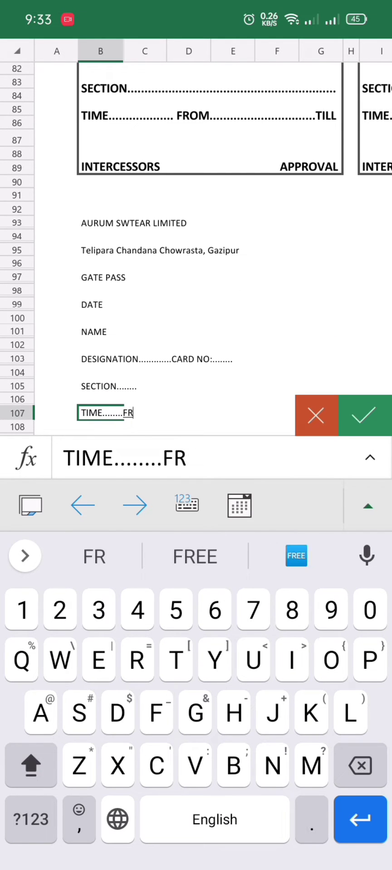
Apply an outside border to B93:G110 and make the company name a bold, larger merged heading.
click(363, 415)
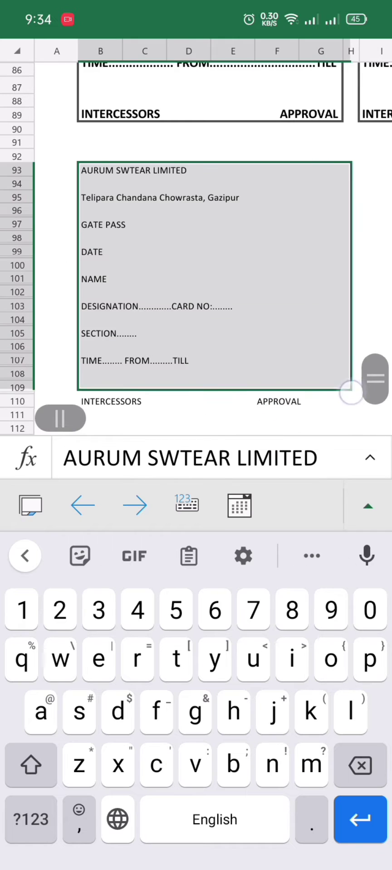
scroll(down, 3)
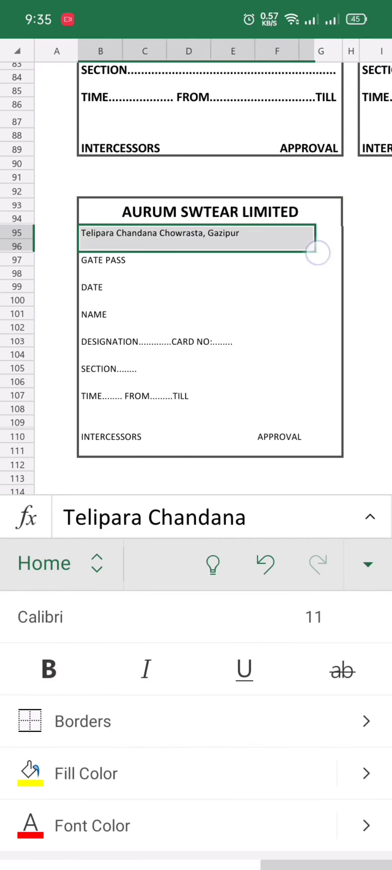
Bold and center the address line and style GATE PASS as a large underlined heading.
click(210, 266)
text(......................................................)
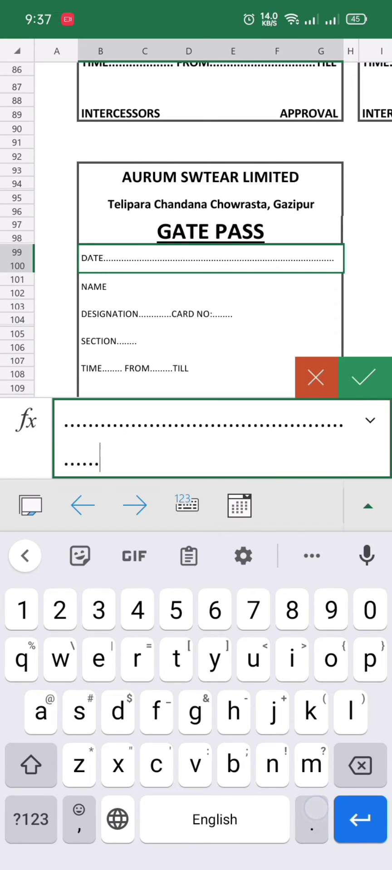
Append dotted fill-in lines after each field label and bold rows 99–111.
click(188, 556)
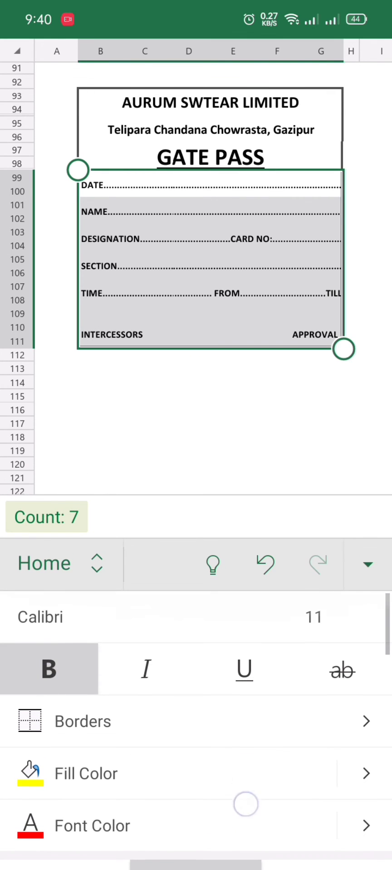
click(313, 617)
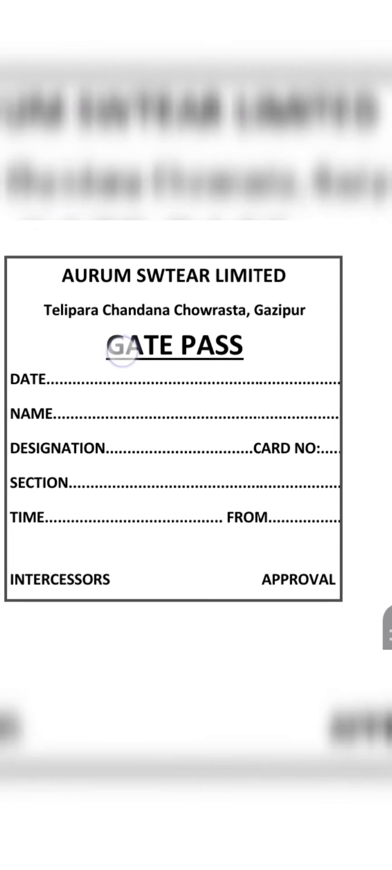
scroll(down, 3)
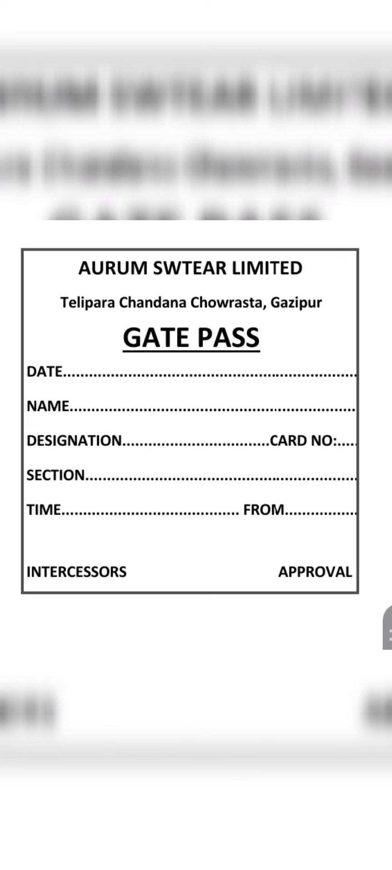